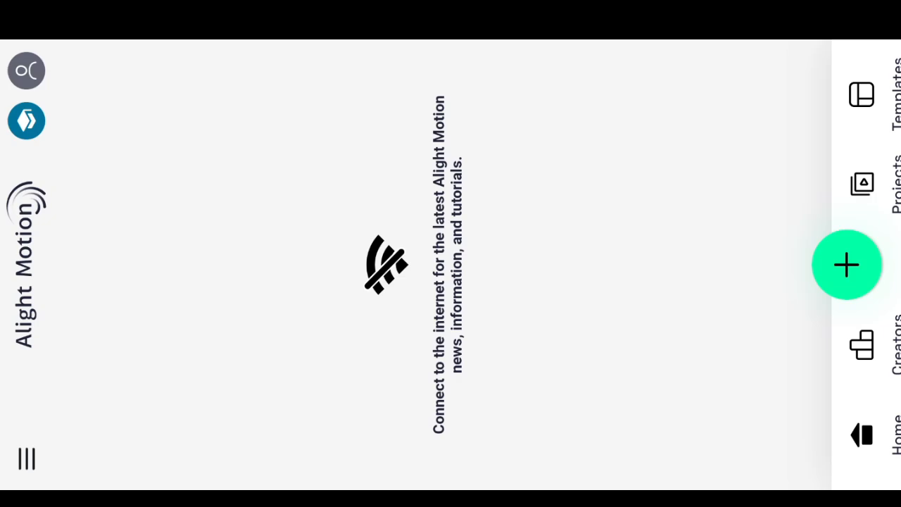
# - Create a new project and import the portrait photo clip onto the timeline
pyautogui.click(847, 265)
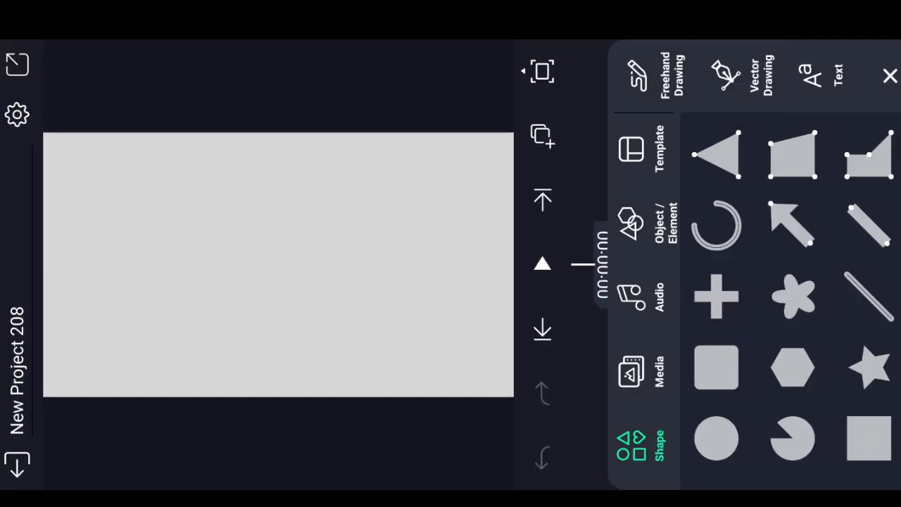
pyautogui.click(632, 369)
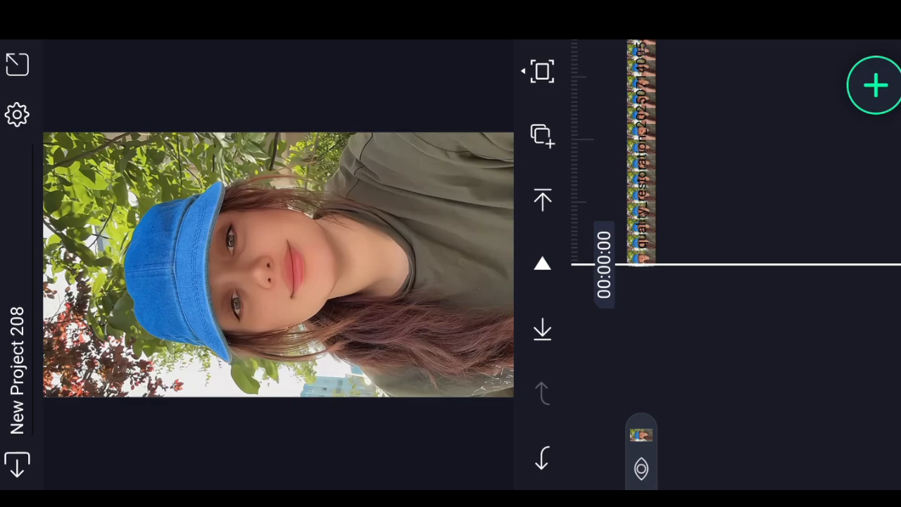
# - Apply Channel Remap (RGB) with standard settings to the portrait clip for a cooler look
pyautogui.scroll(-3)
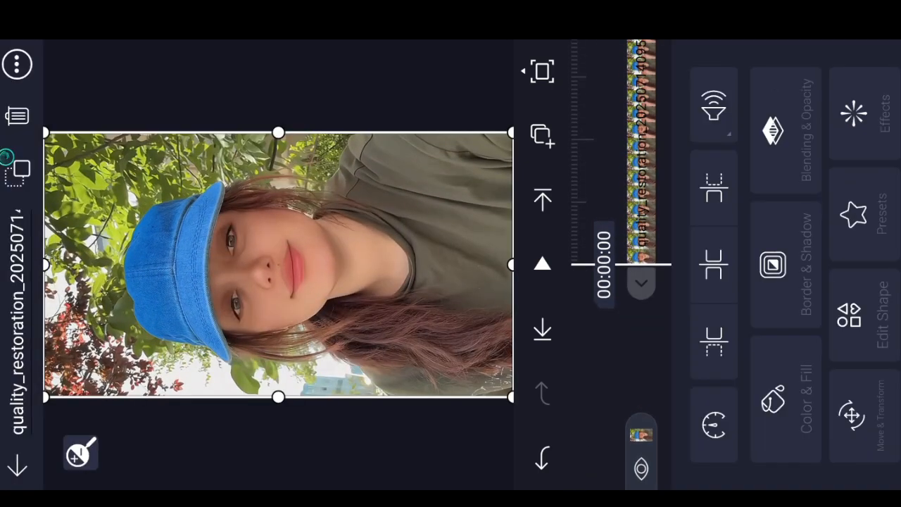
pyautogui.click(864, 113)
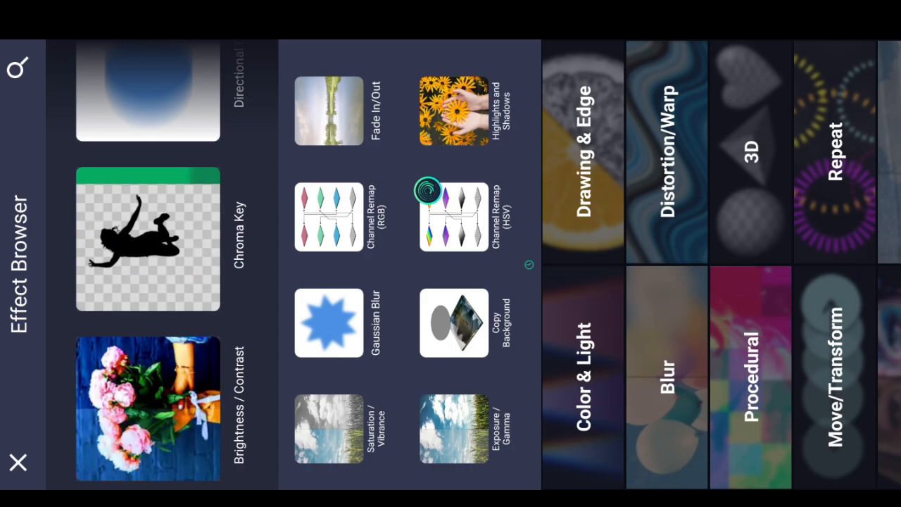
pyautogui.click(17, 67)
pyautogui.write('cha')
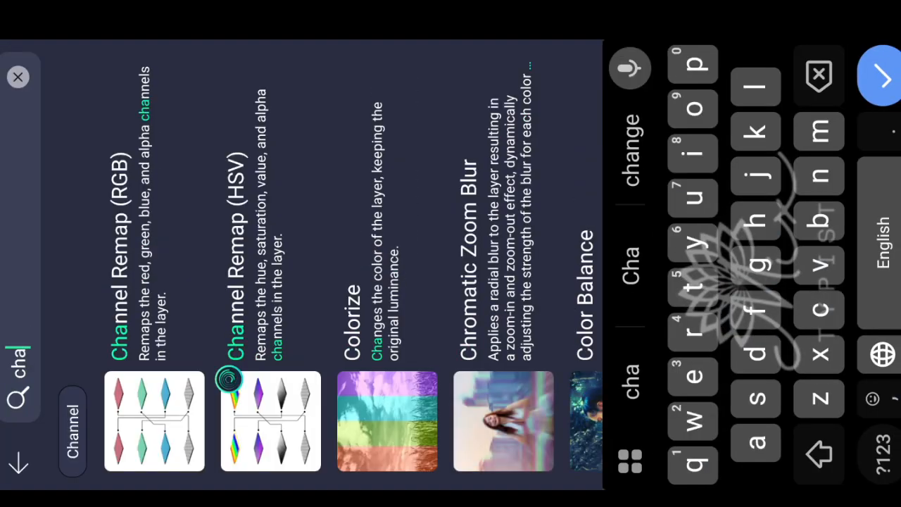
pyautogui.click(154, 422)
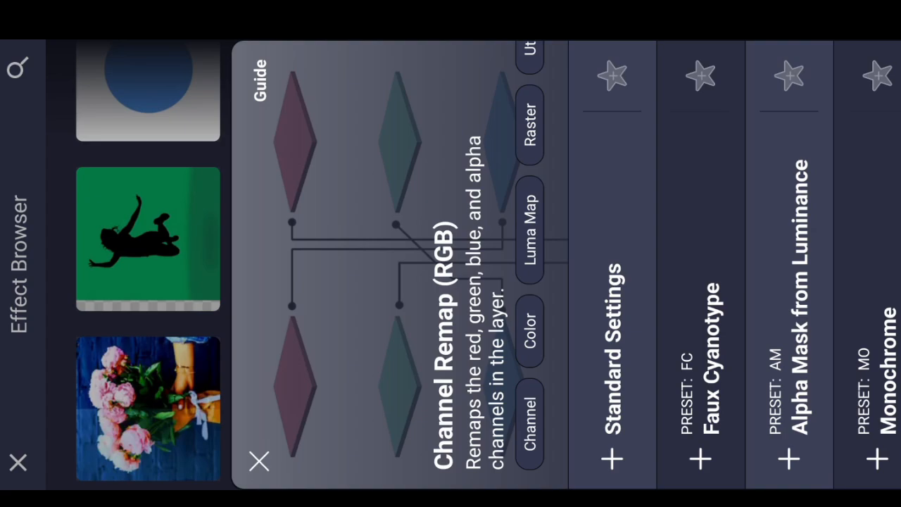
pyautogui.click(260, 462)
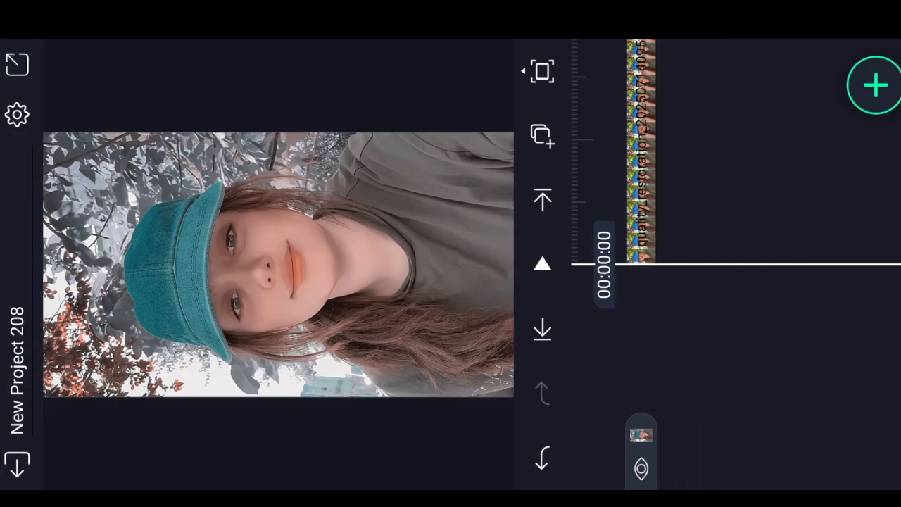
# - Add a rounded rectangle layer over the clip and set its blending with a Copy Background effect
pyautogui.click(876, 85)
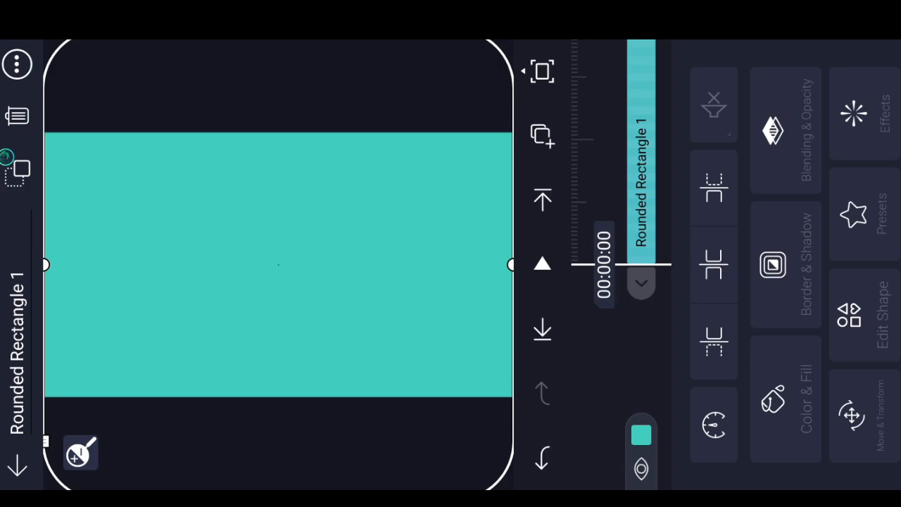
pyautogui.click(773, 397)
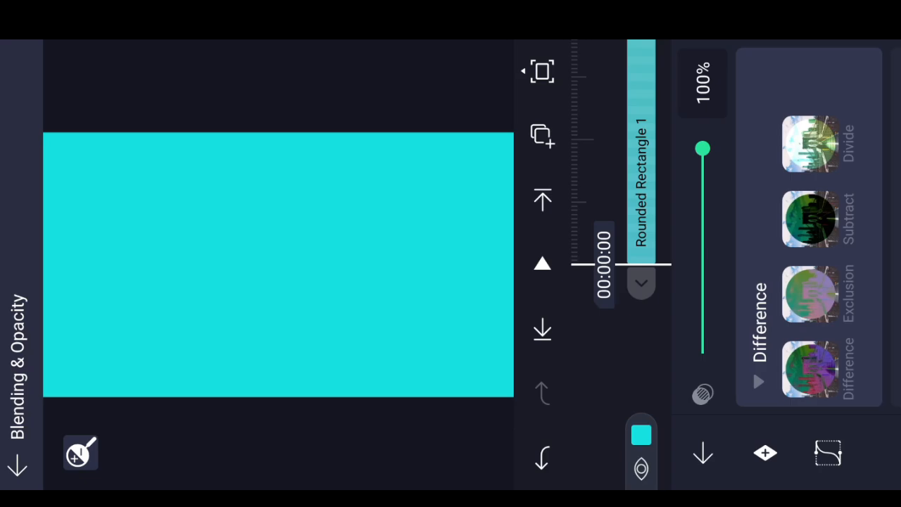
pyautogui.click(810, 369)
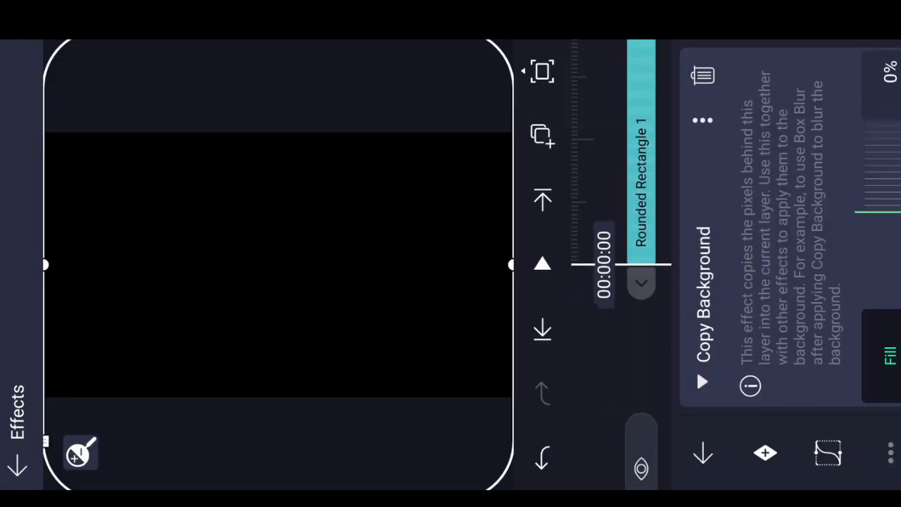
# - Add Gaussian Blur with standard settings to the rectangle layer, strength 0.440
pyautogui.click(765, 453)
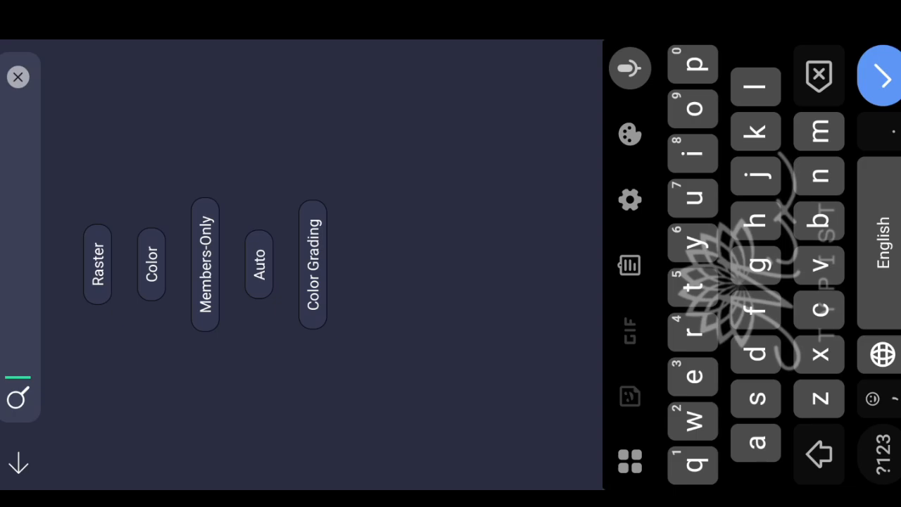
pyautogui.write('gau')
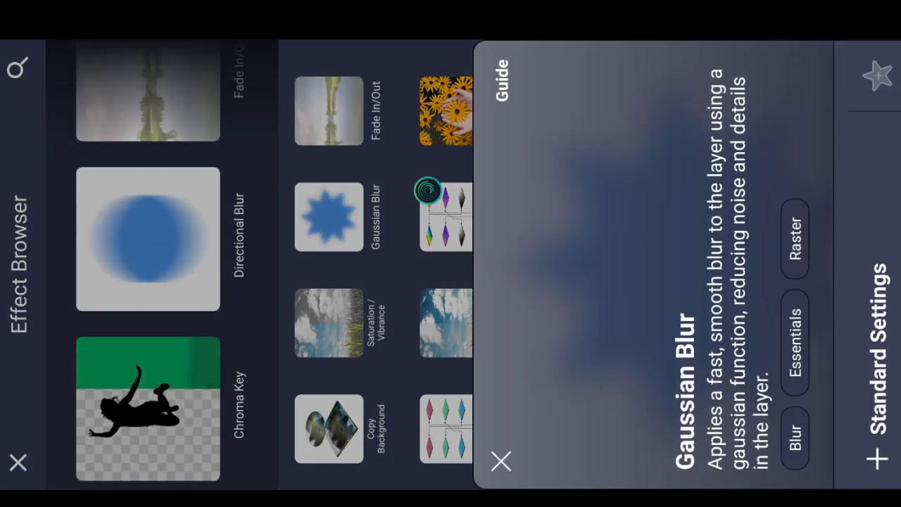
pyautogui.click(500, 461)
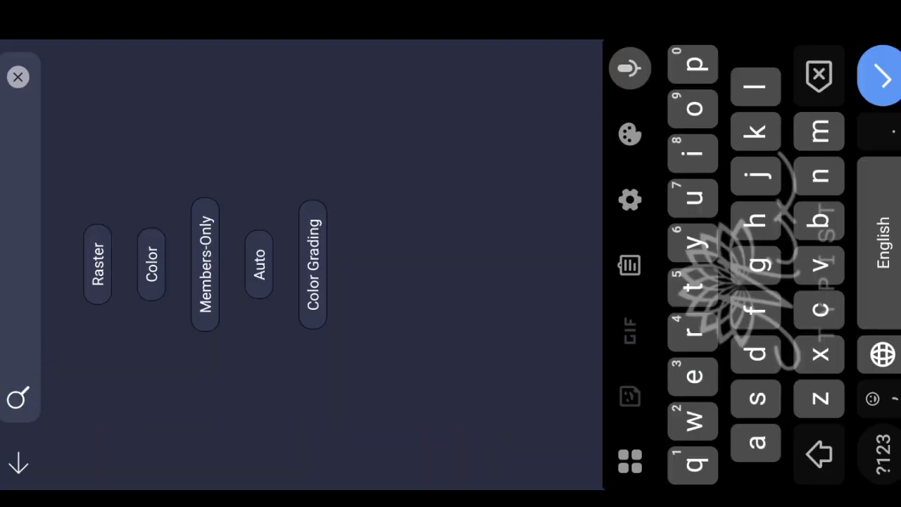
pyautogui.write('expo')
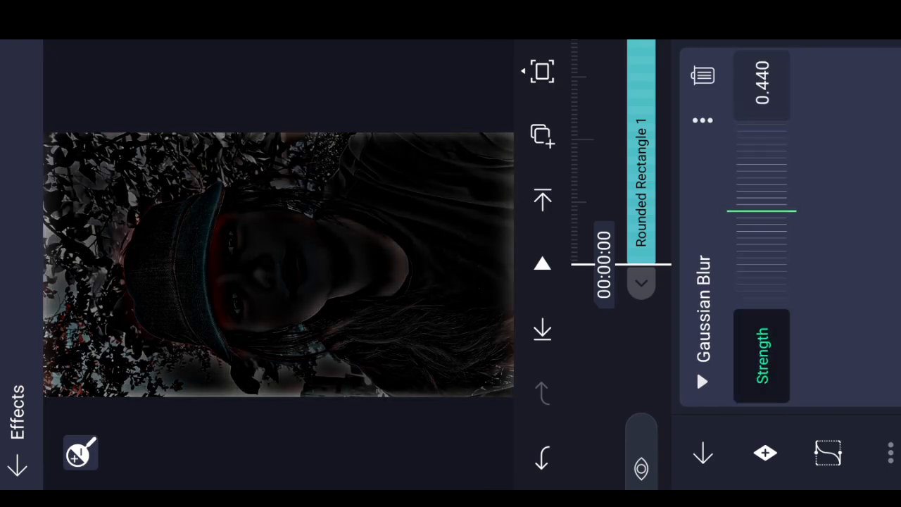
# - Add Exposure / Gamma to the rectangle layer and lower exposure to -0.55
pyautogui.moveTo(761, 214); pyautogui.dragTo(761, 207)
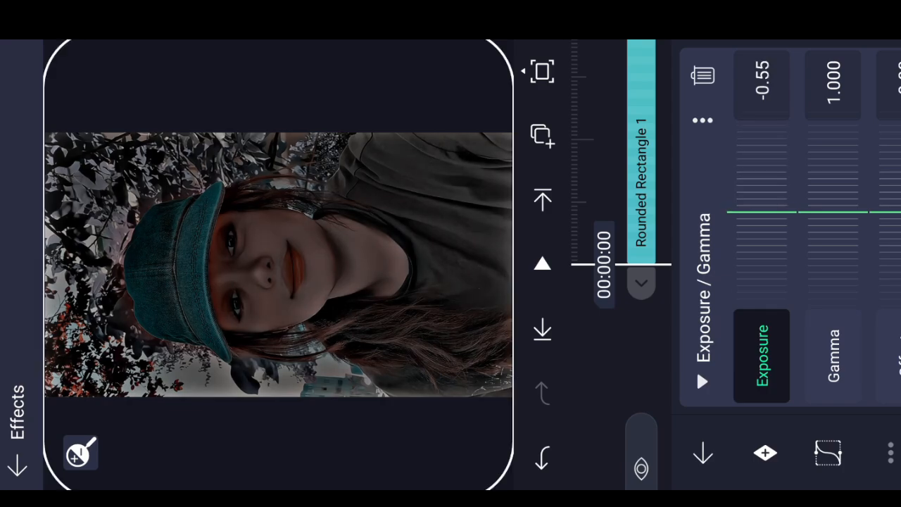
pyautogui.click(833, 356)
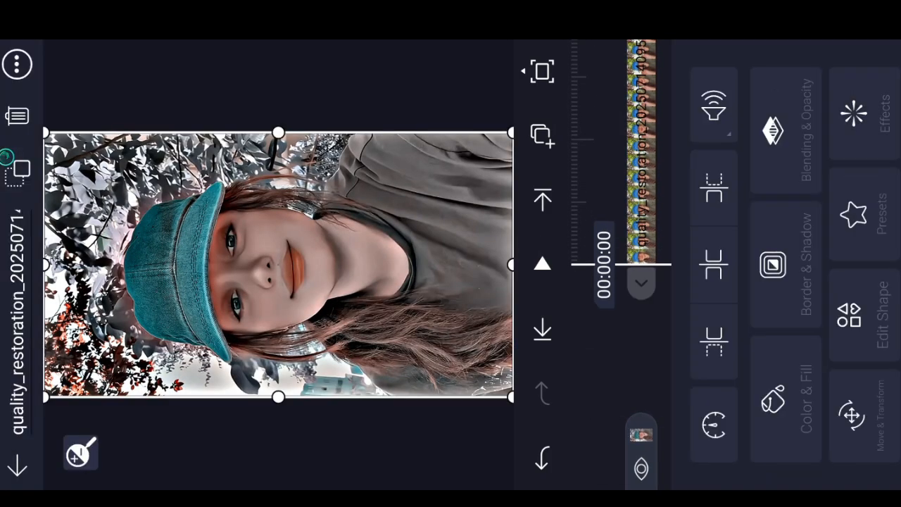
# - Review the clip's Channel Remap and set Saturation / Vibrance to +6.0% saturation, 1.01 vibrance
pyautogui.click(874, 116)
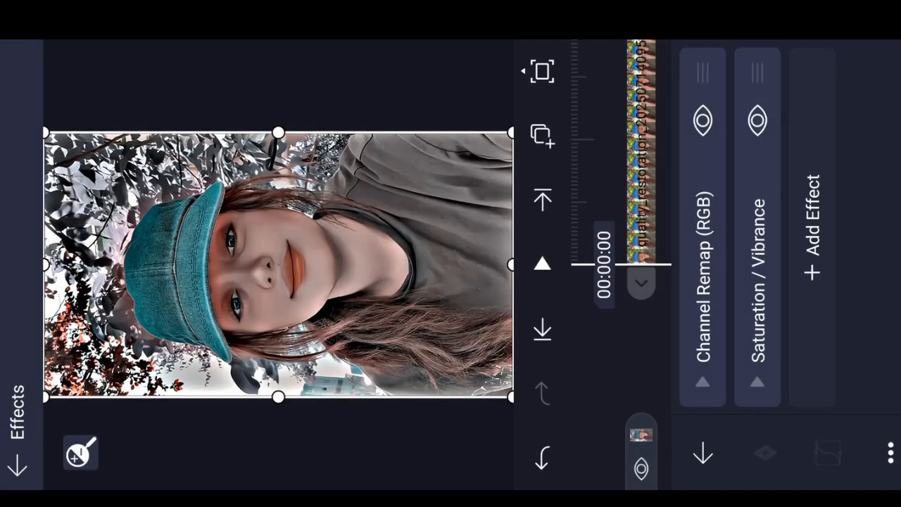
pyautogui.click(758, 282)
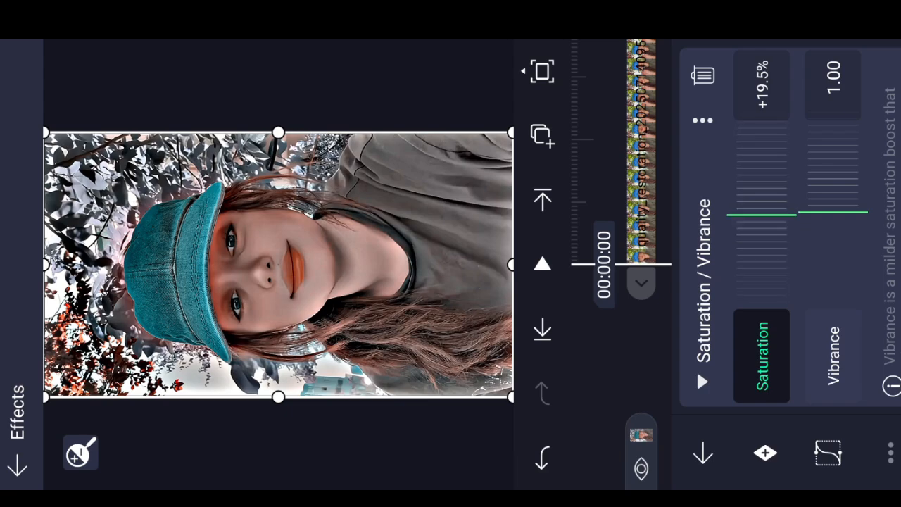
pyautogui.click(832, 355)
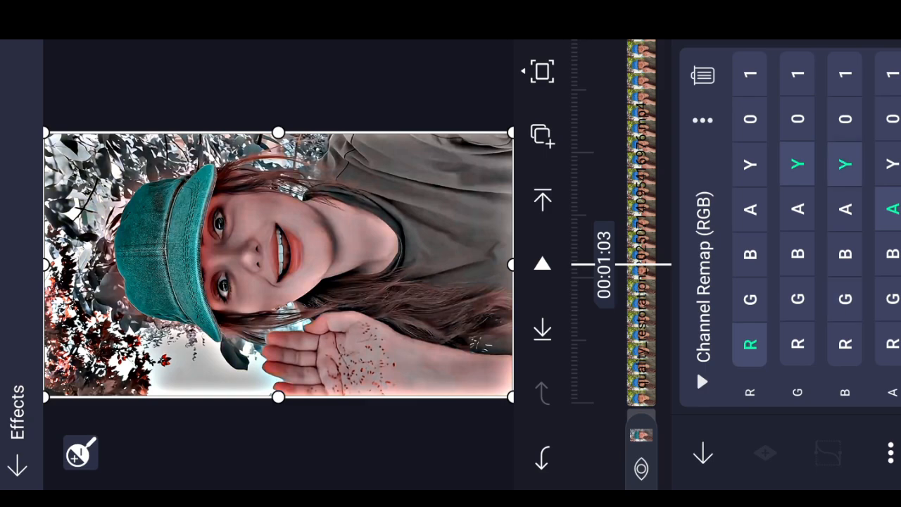
pyautogui.click(845, 298)
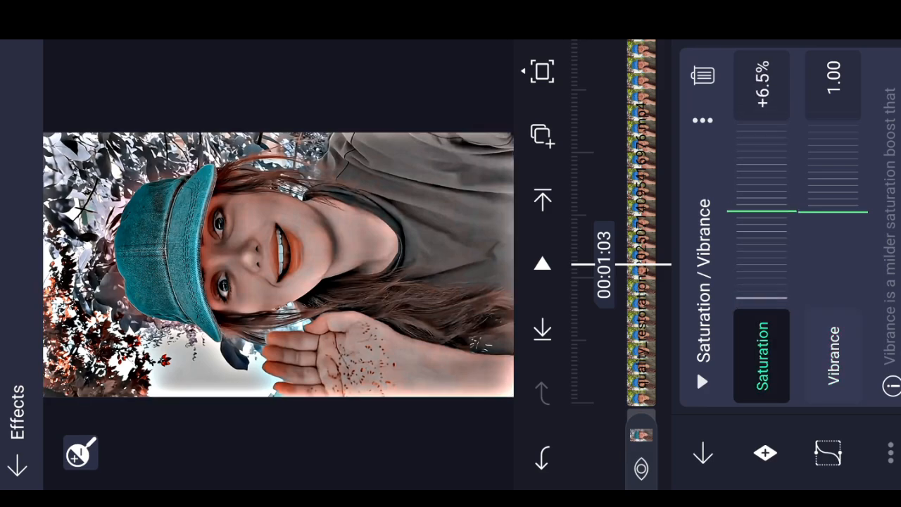
pyautogui.click(832, 356)
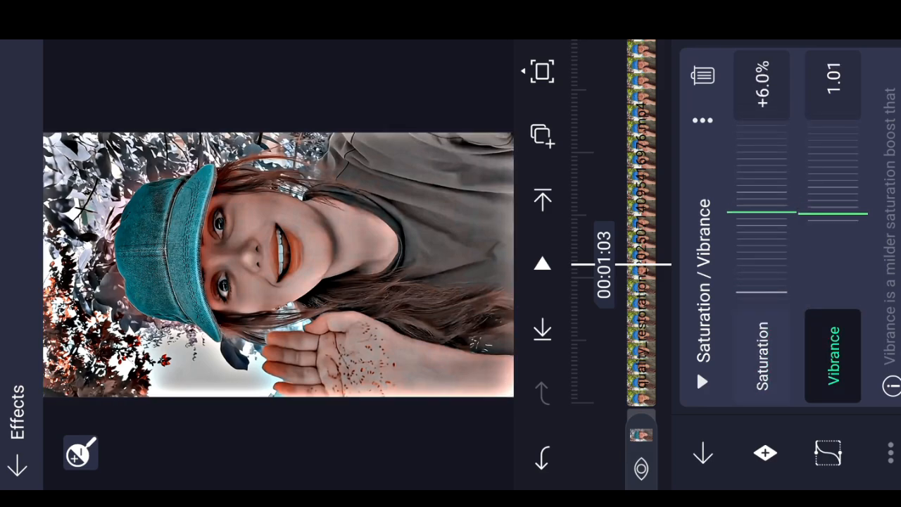